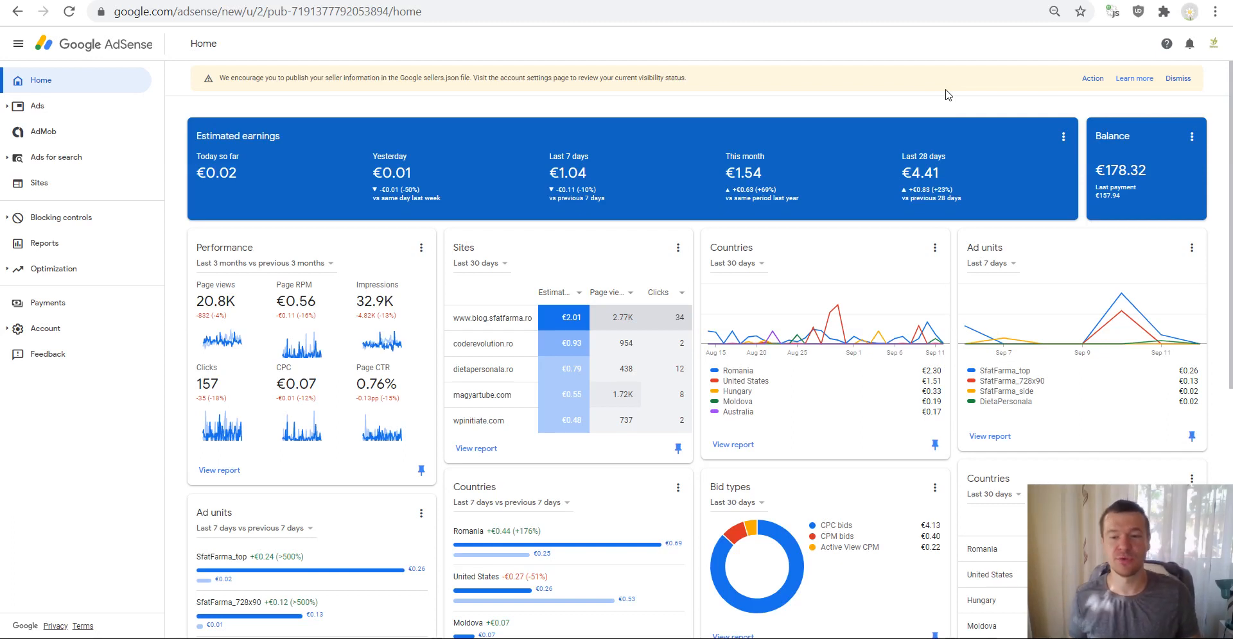
mouse_move(966, 89)
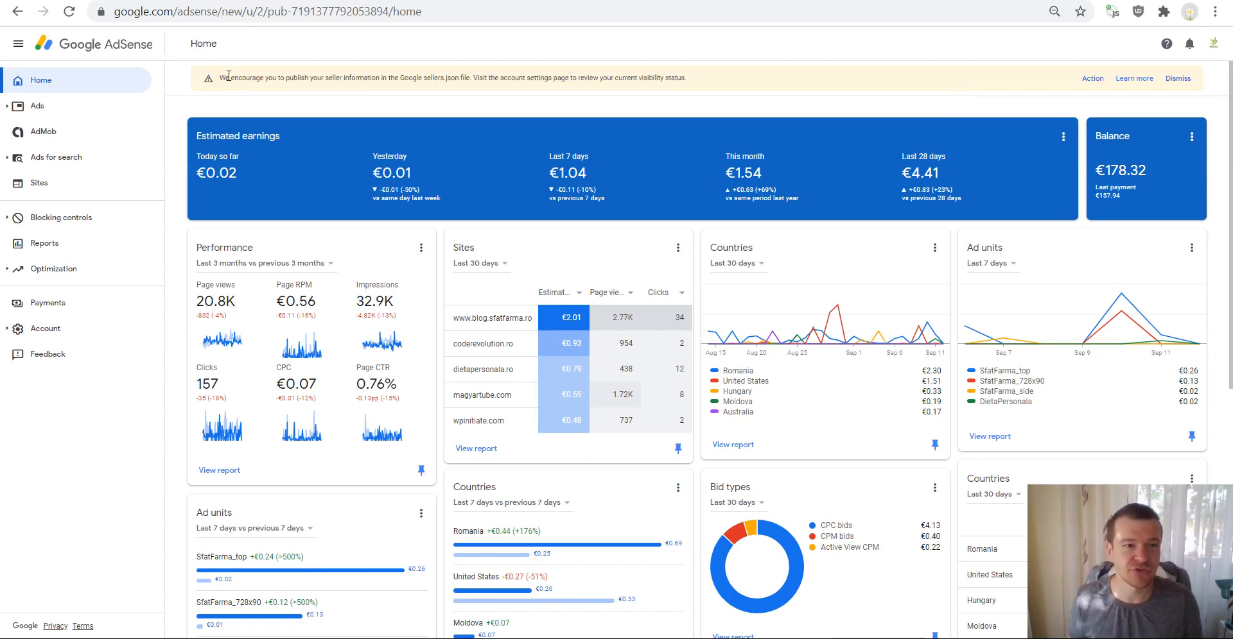
Read through the sellers.json Help article, highlighting its opening notice.
left_click_drag(223, 78, 684, 78)
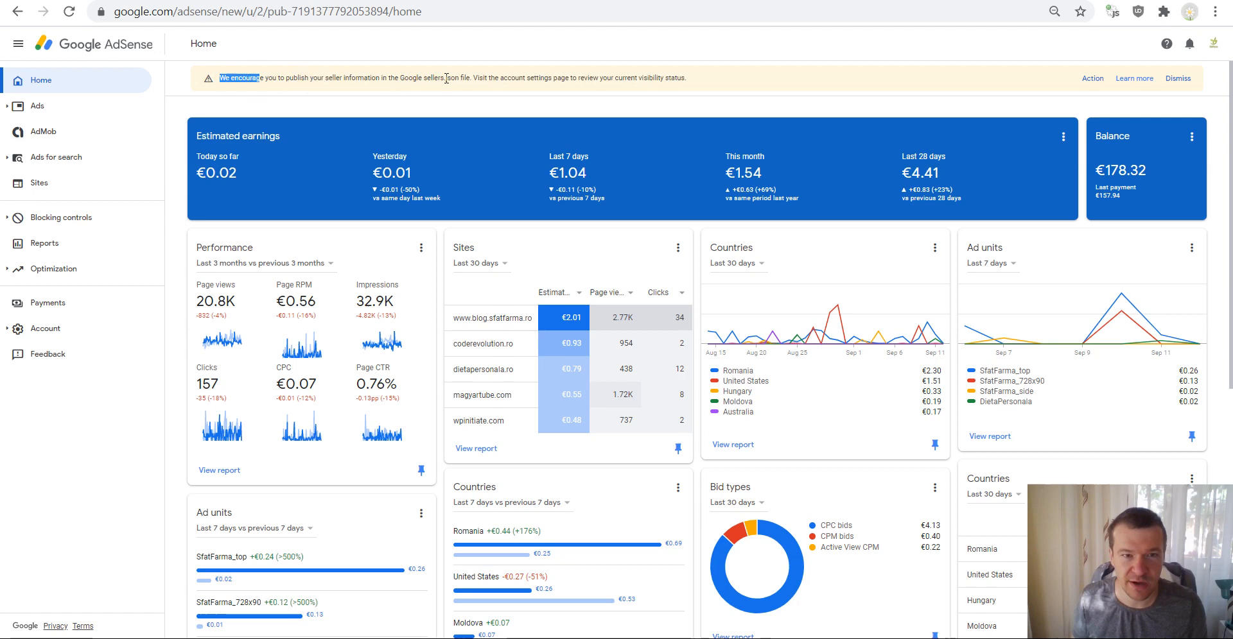
mouse_move(485, 79)
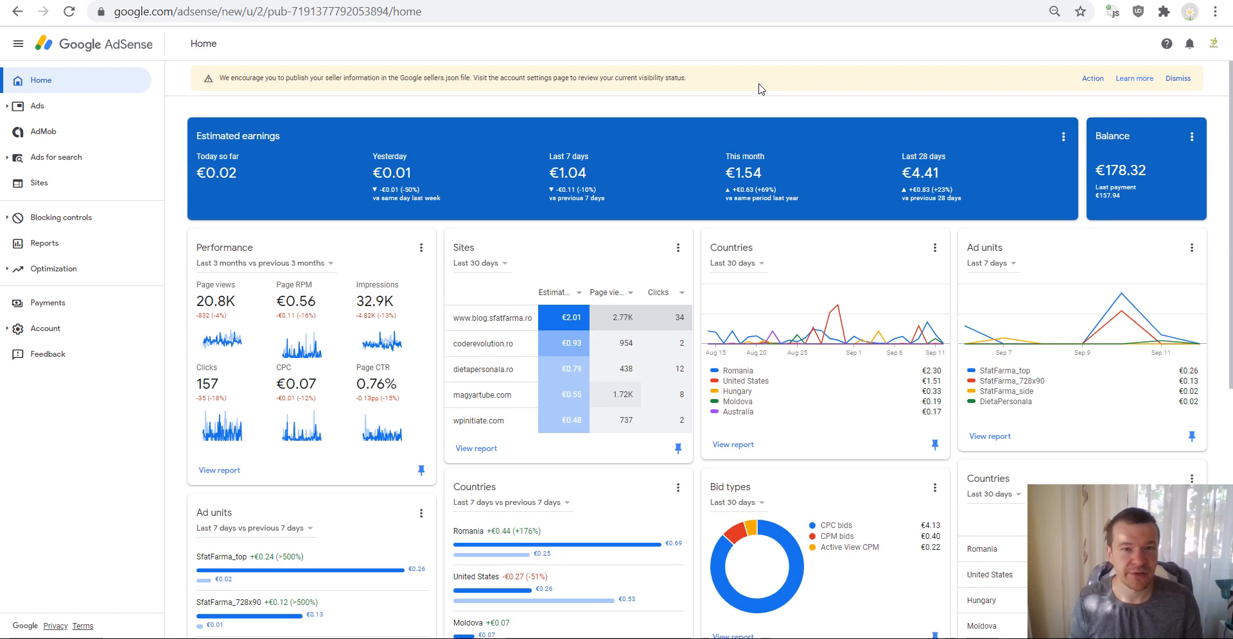
mouse_move(359, 83)
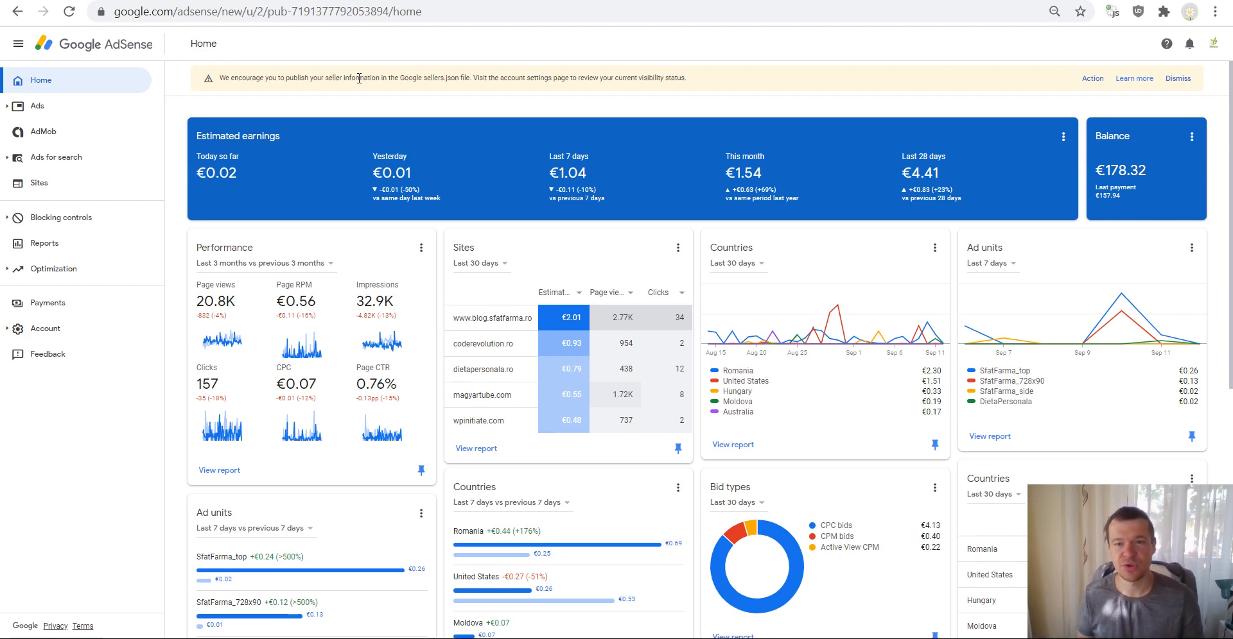
mouse_move(384, 110)
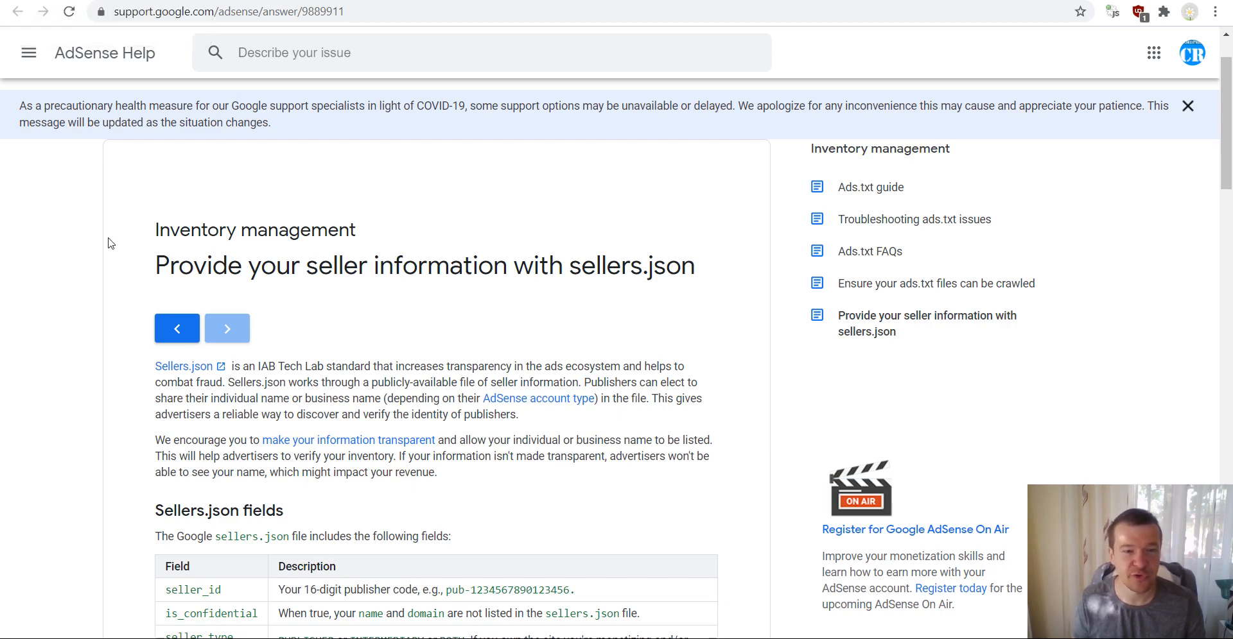
mouse_move(387, 149)
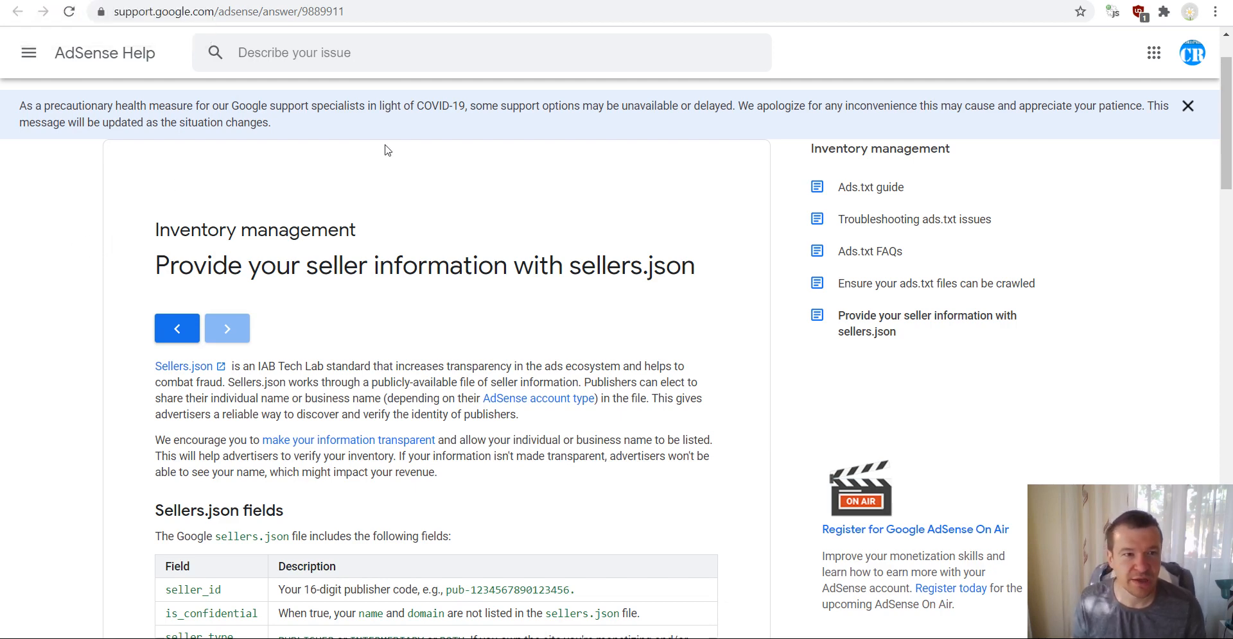
mouse_move(88, 349)
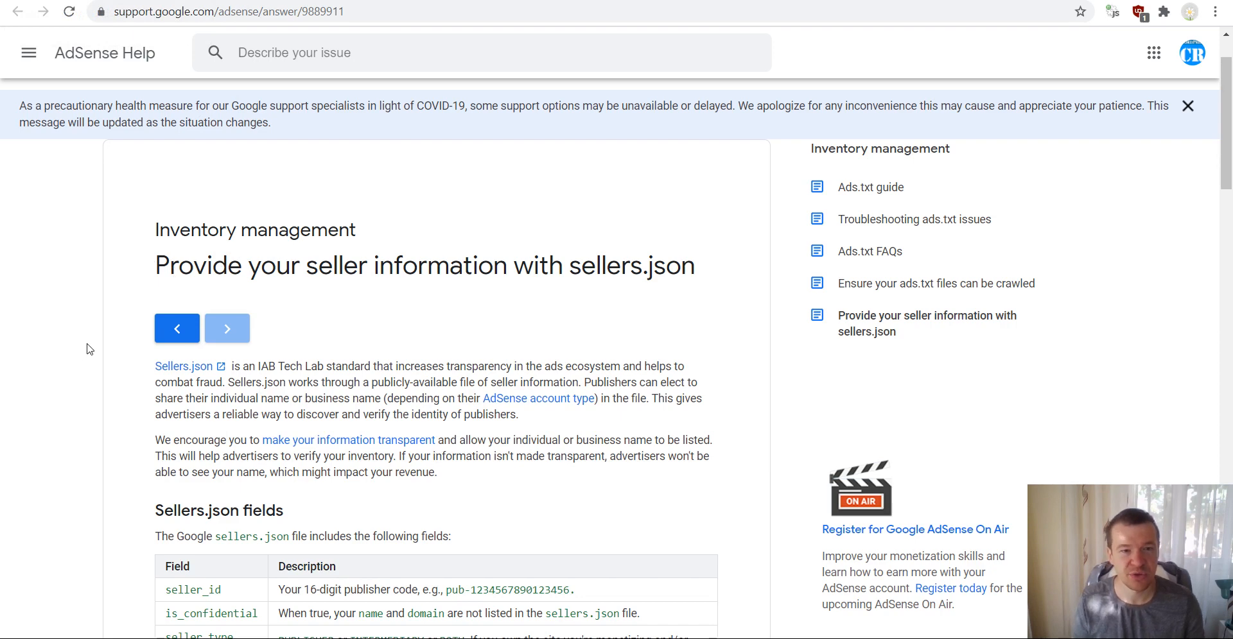
scroll("down", 3)
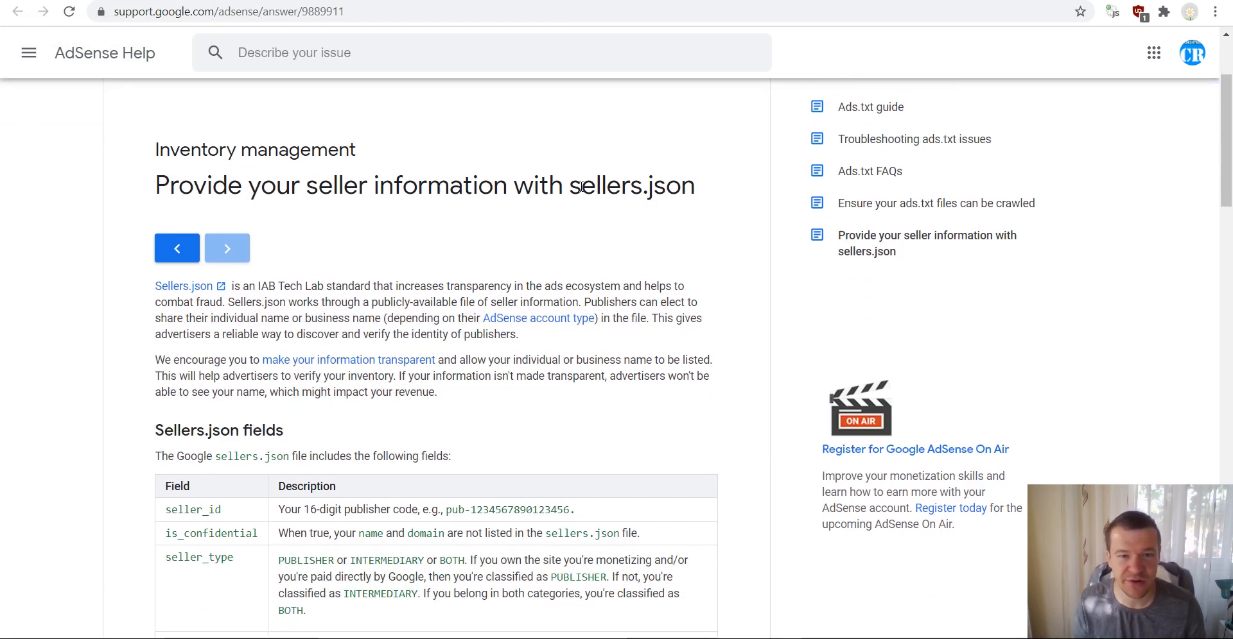
mouse_move(555, 213)
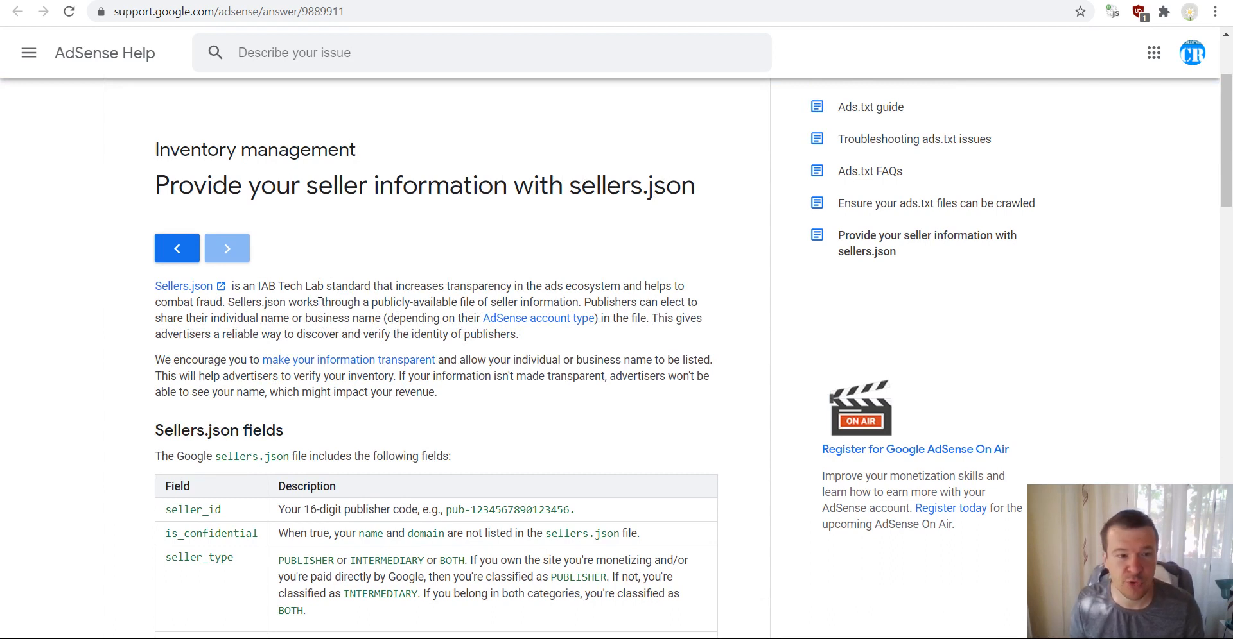
mouse_move(194, 292)
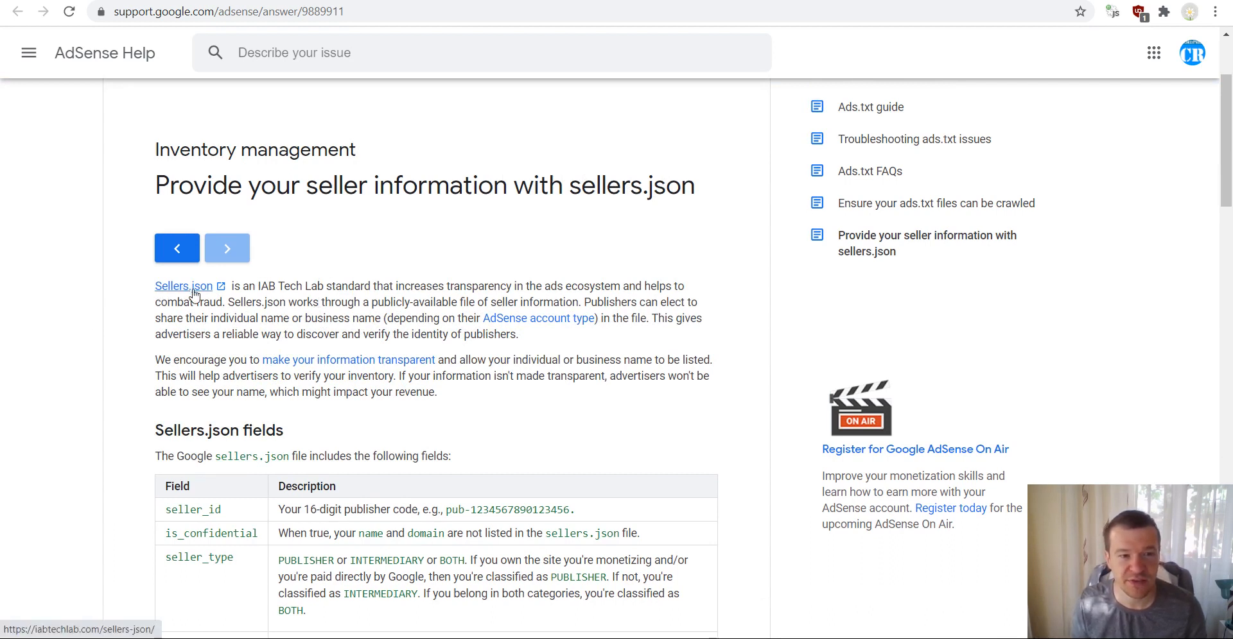
mouse_move(334, 286)
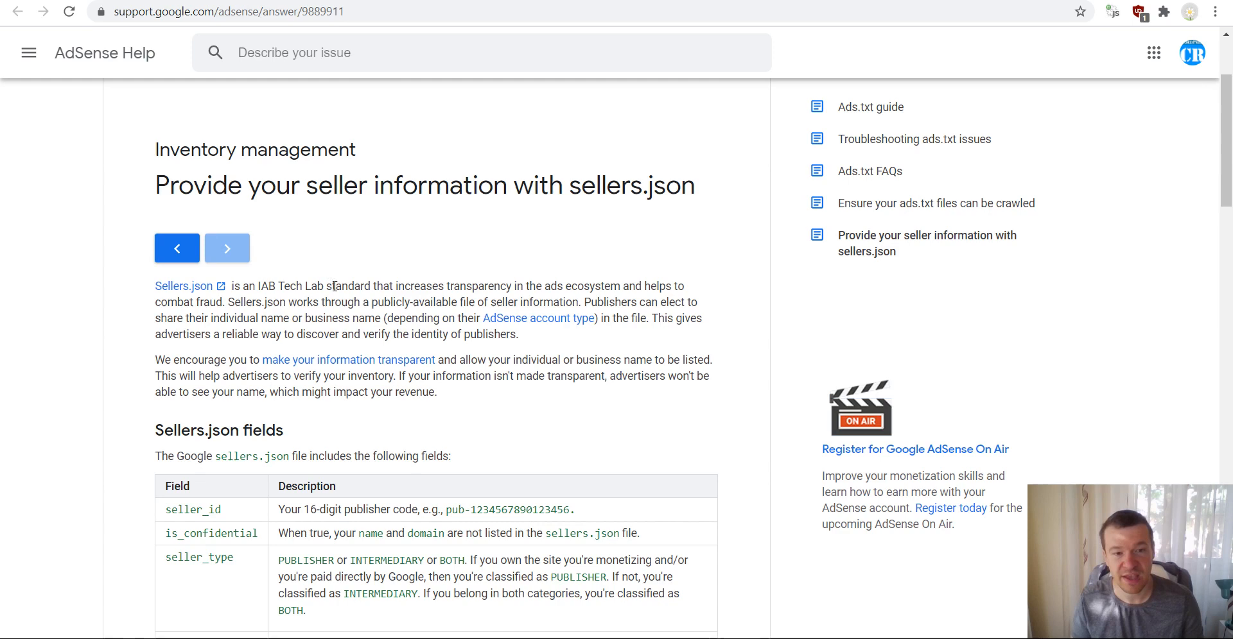
mouse_move(517, 268)
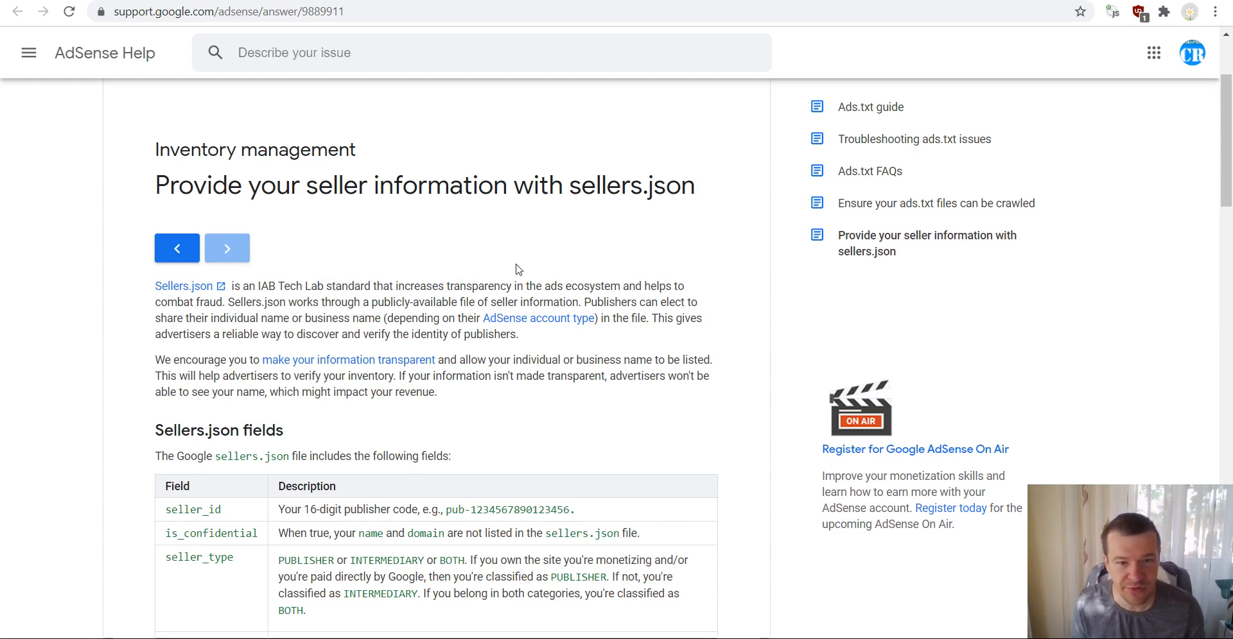
mouse_move(585, 286)
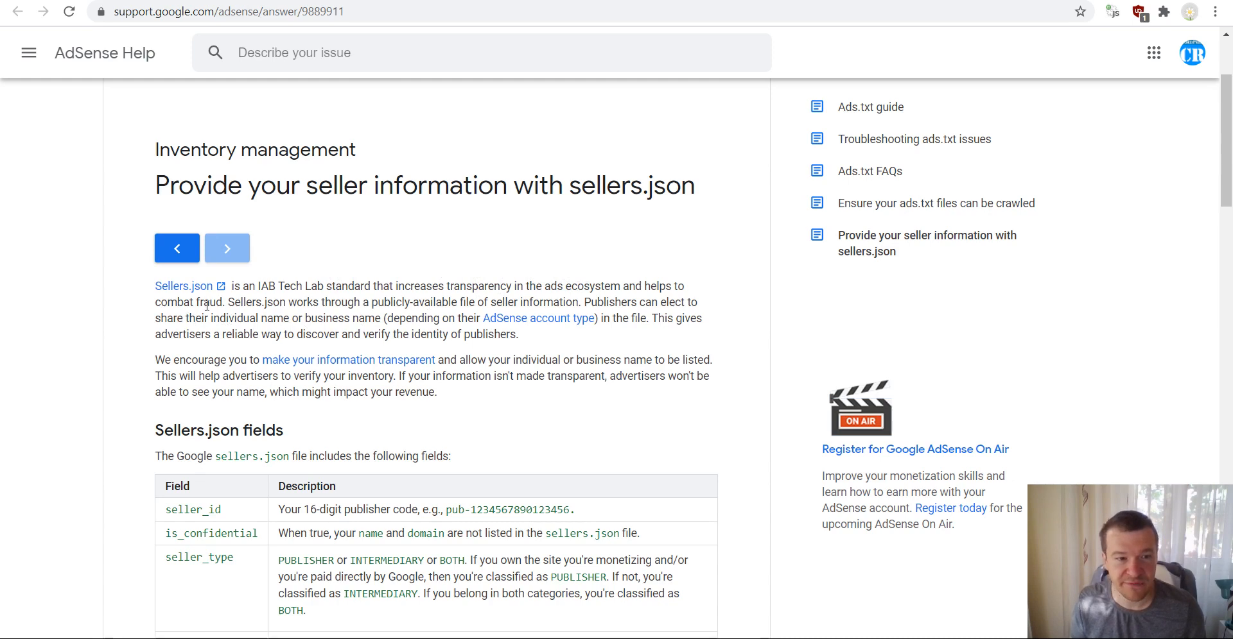
mouse_move(398, 298)
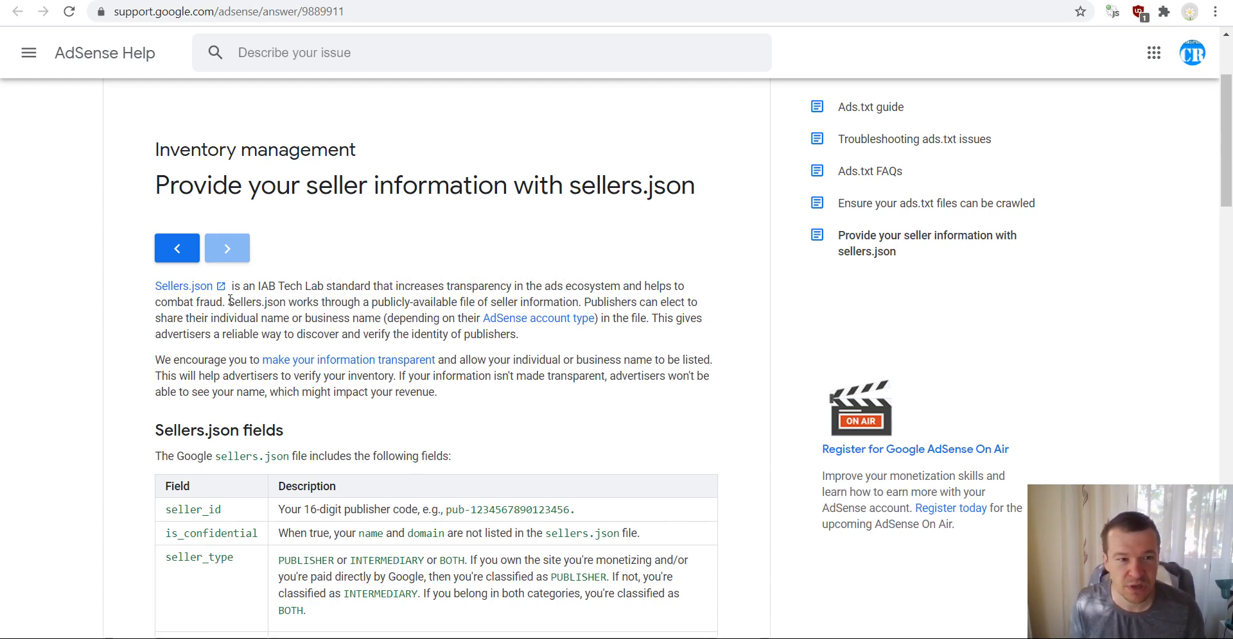
scroll("down", 3)
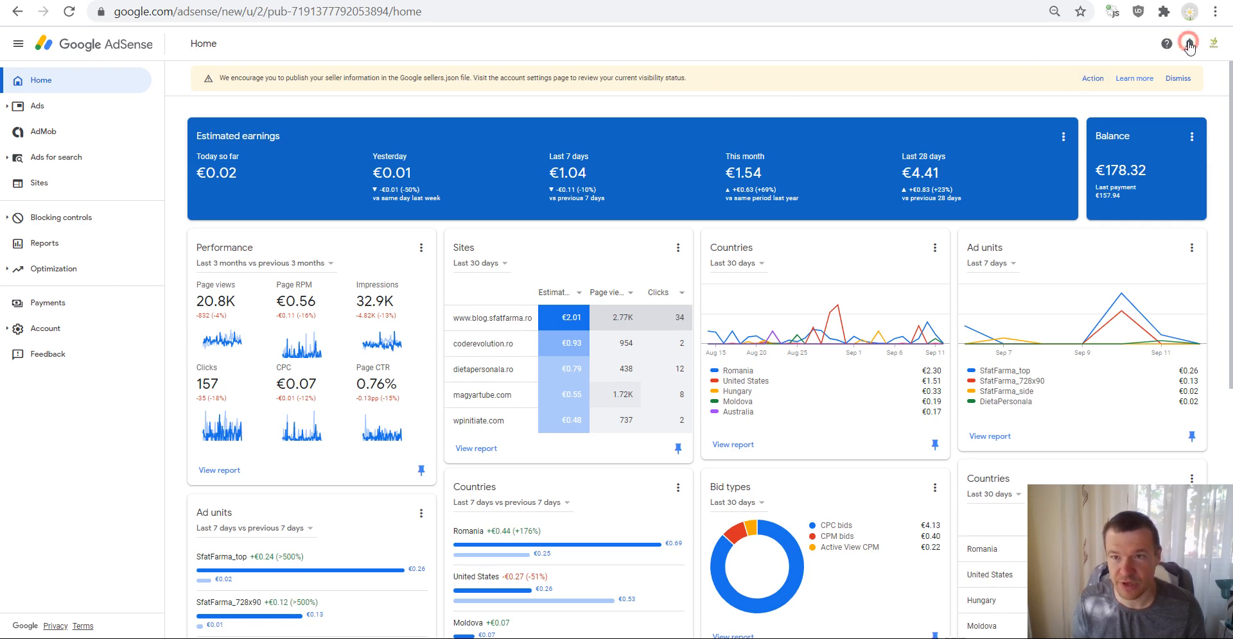
From AdSense notifications, follow the seller-information reminder to Account information settings.
left_click(1188, 45)
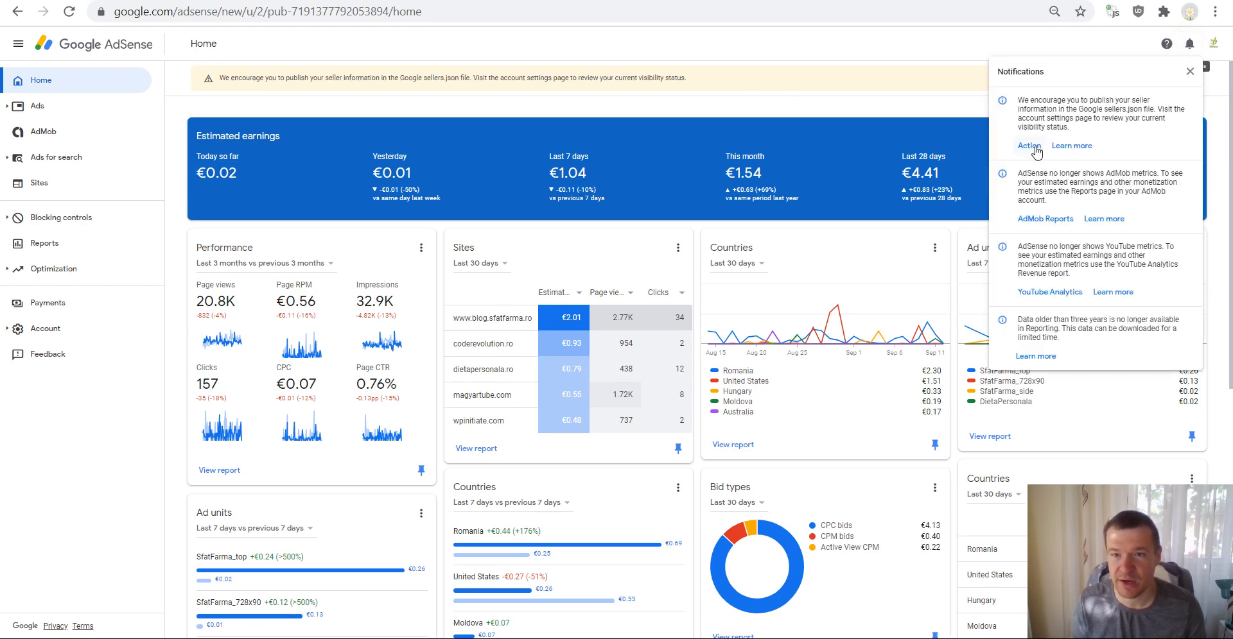
left_click(1187, 72)
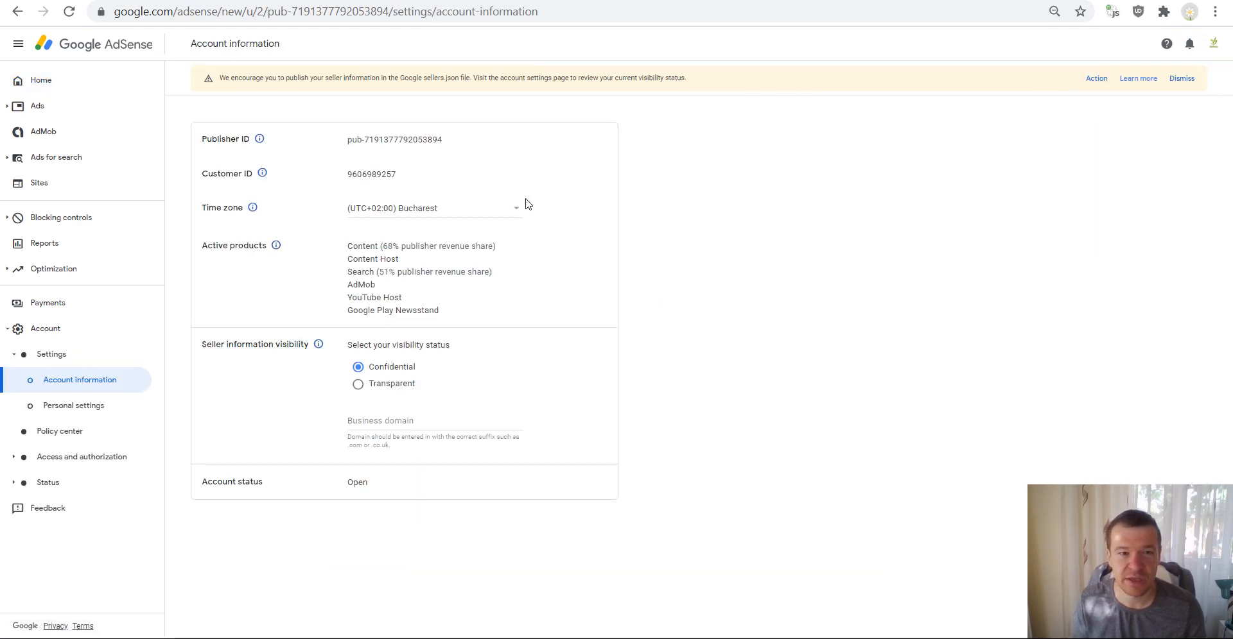
mouse_move(591, 352)
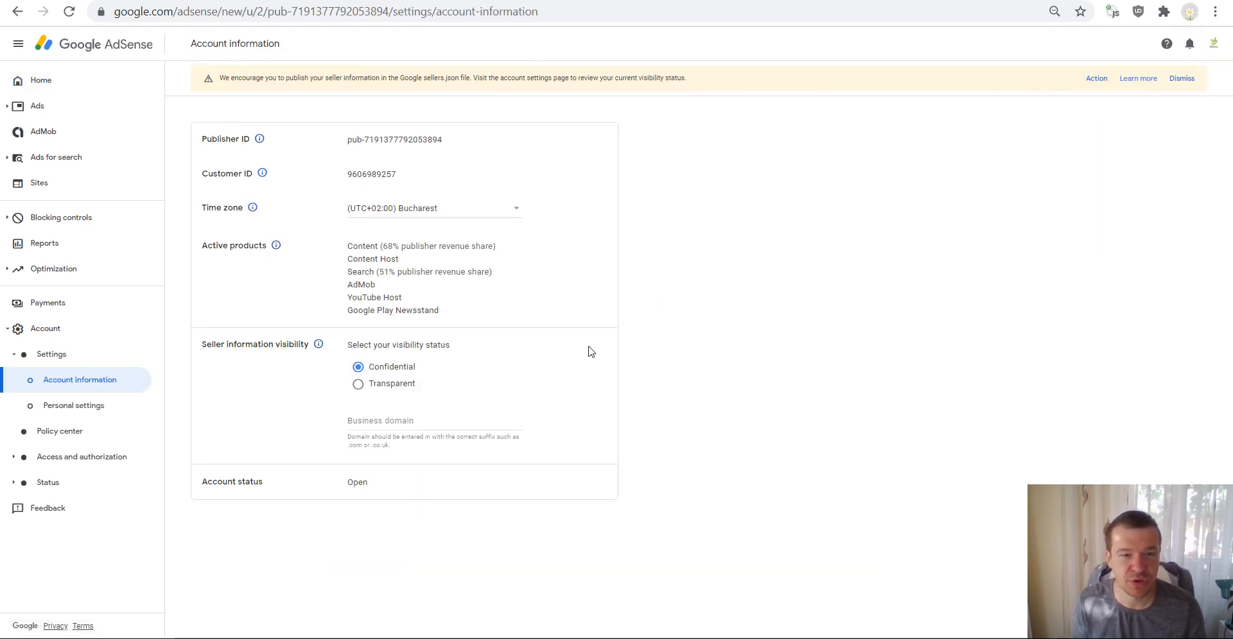
mouse_move(90, 385)
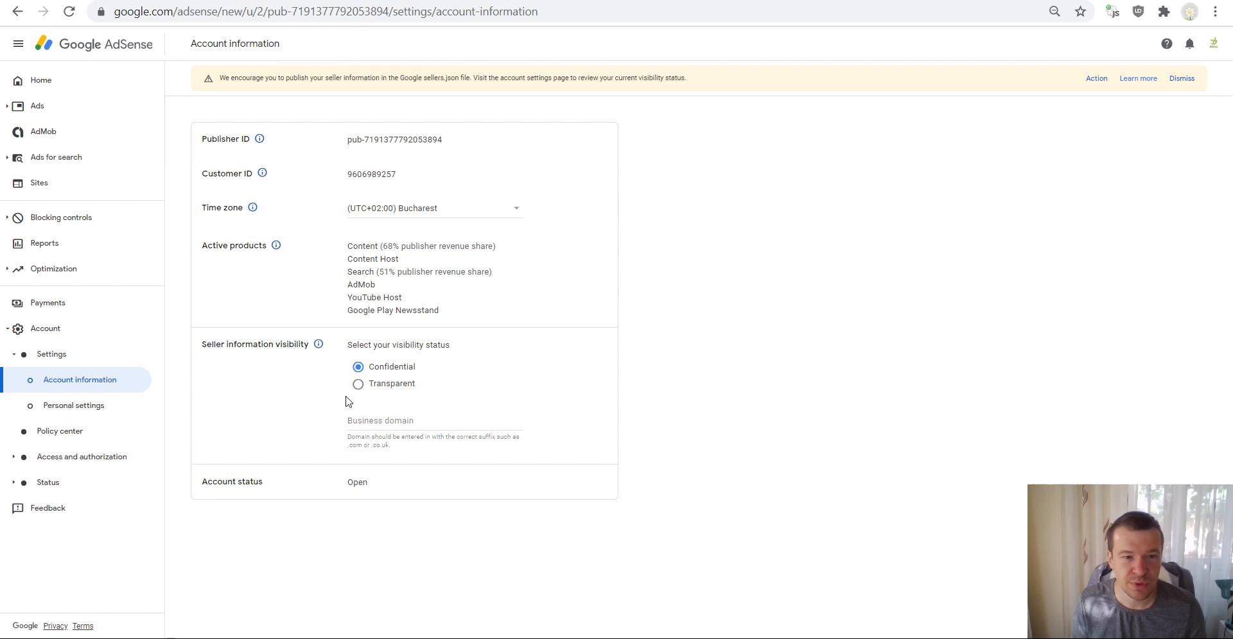
mouse_move(358, 387)
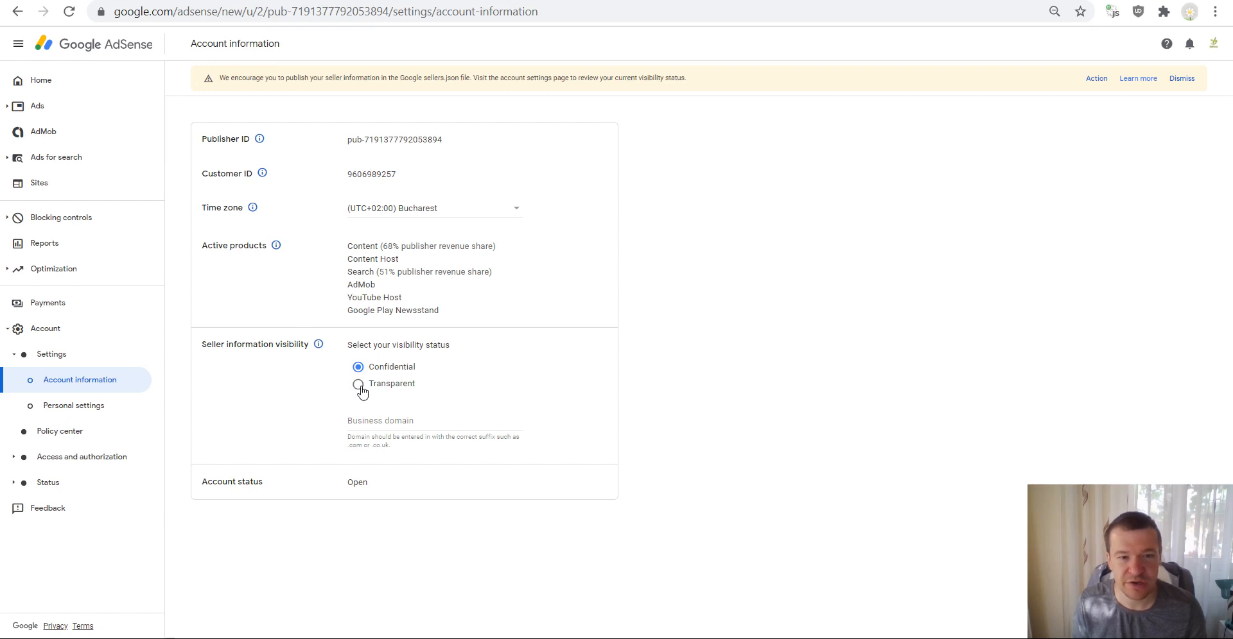
Set Seller information visibility to Transparent.
left_click(357, 384)
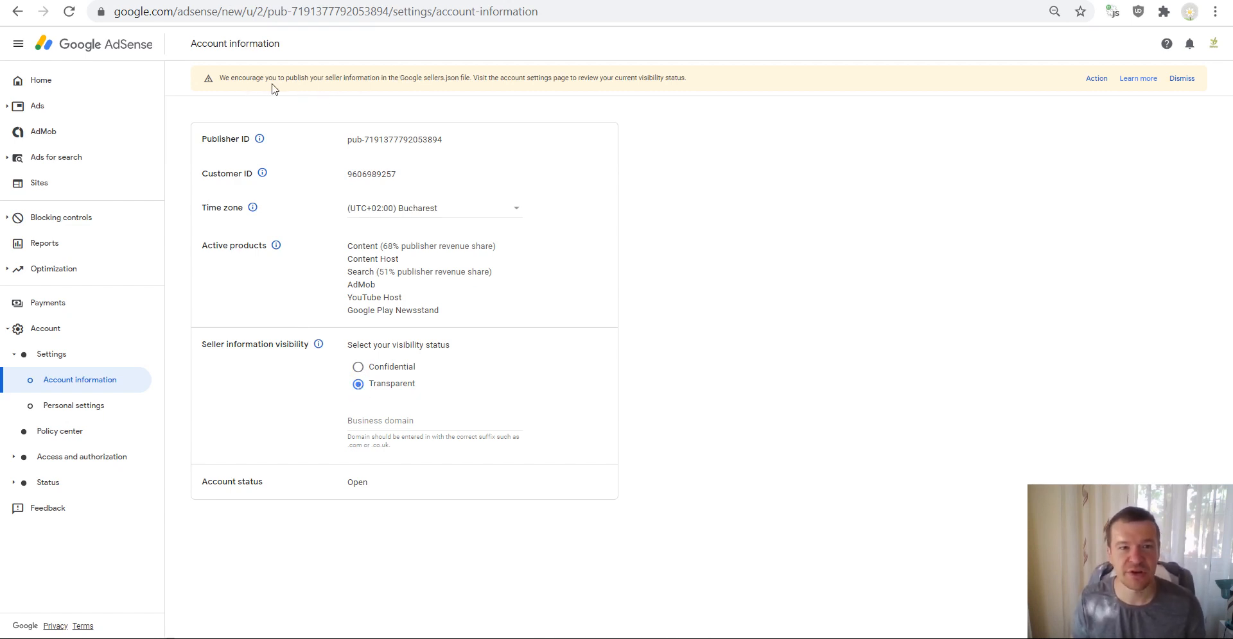
mouse_move(340, 80)
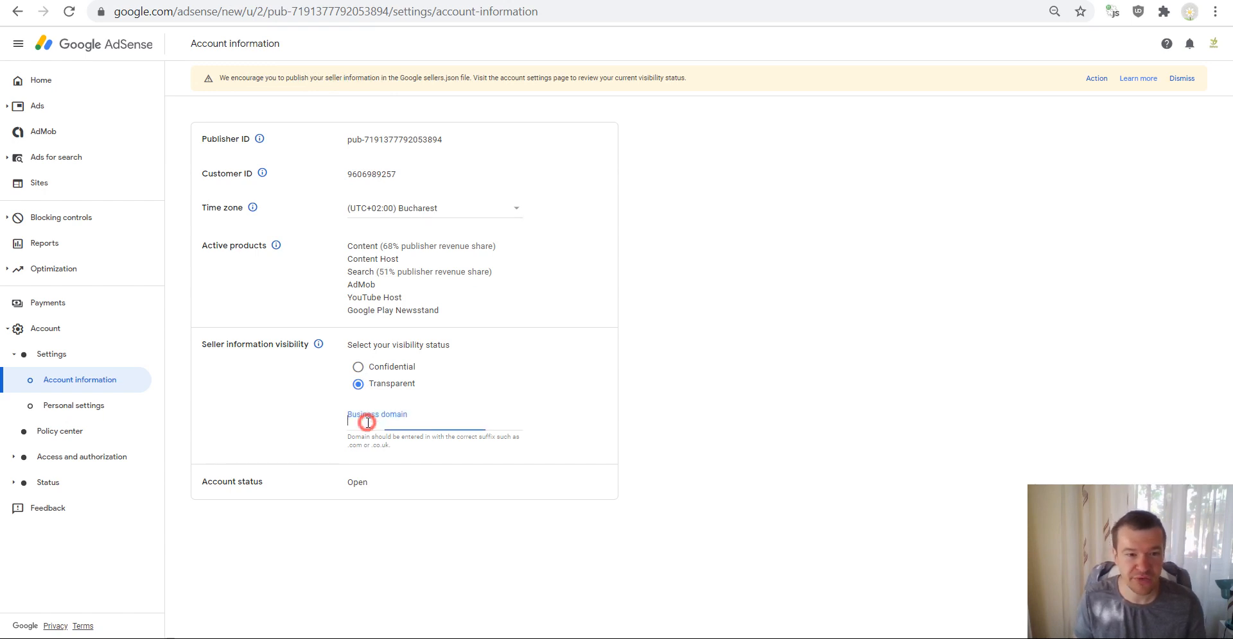
Enter coderevolution.ro in the Business domain field.
type("codeevolution.ro")
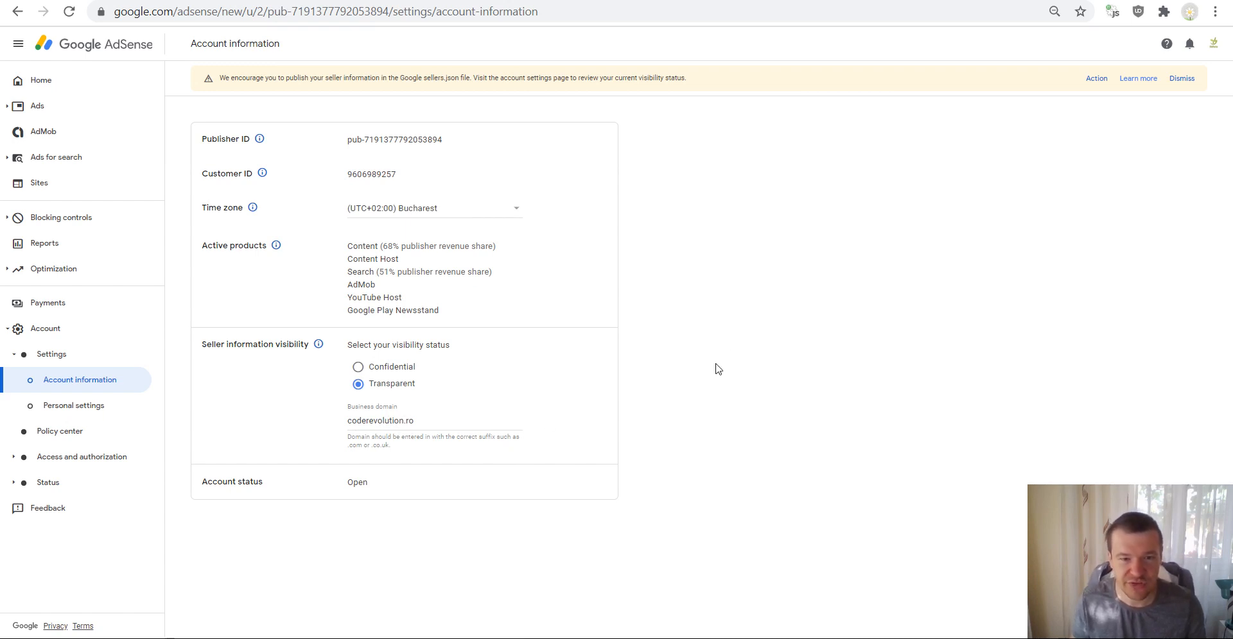
mouse_move(401, 432)
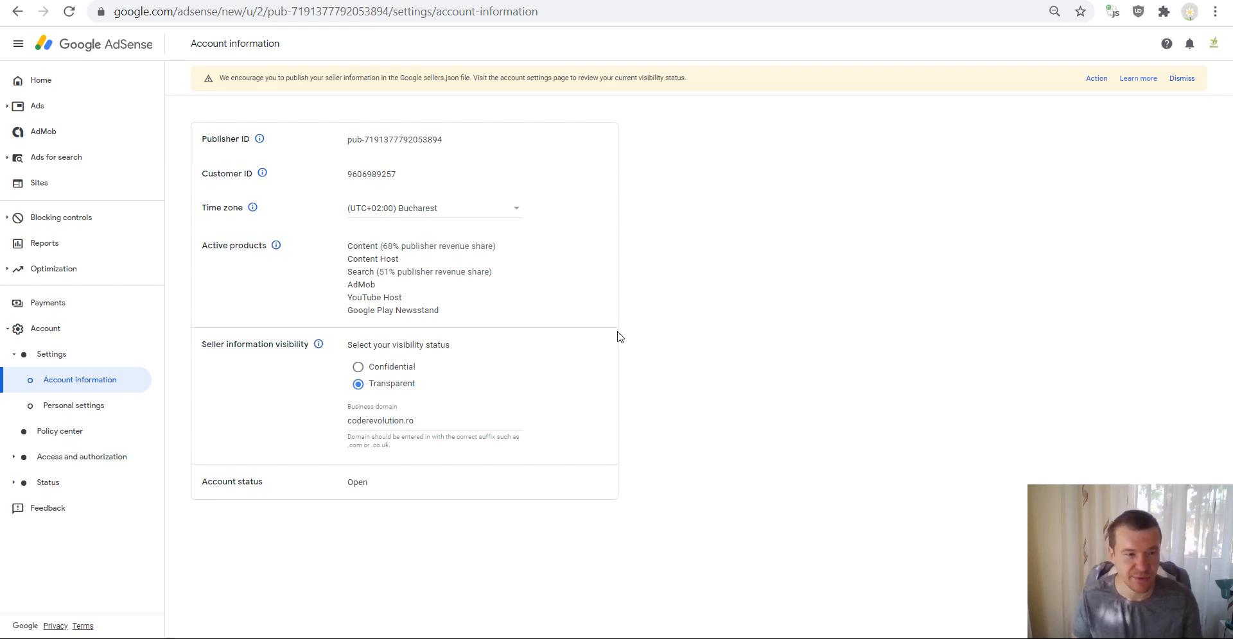
mouse_move(1085, 236)
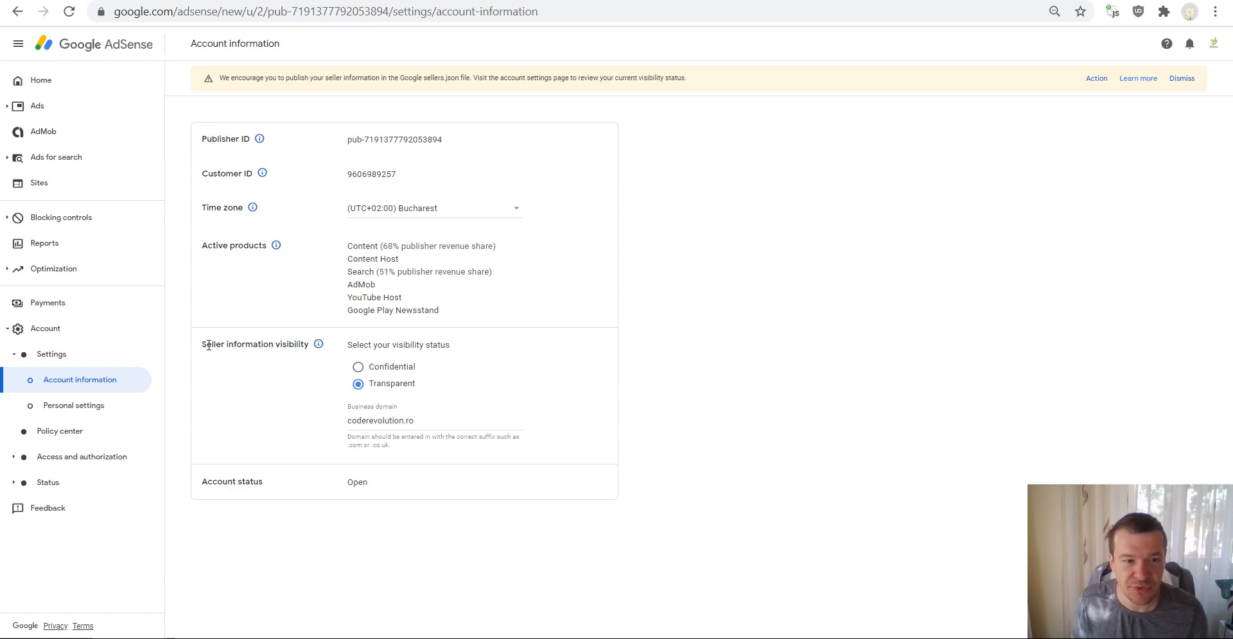
mouse_move(283, 95)
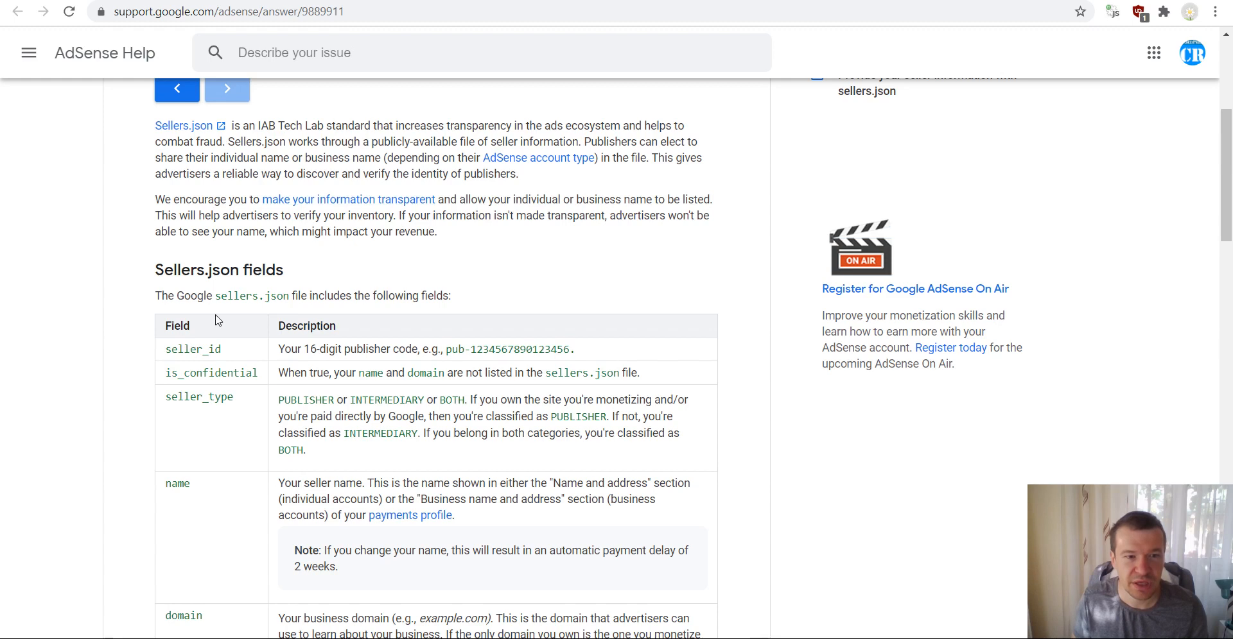
Review the sellers.json fields table: seller_id, is_confidential and domain descriptions.
scroll("down", 3)
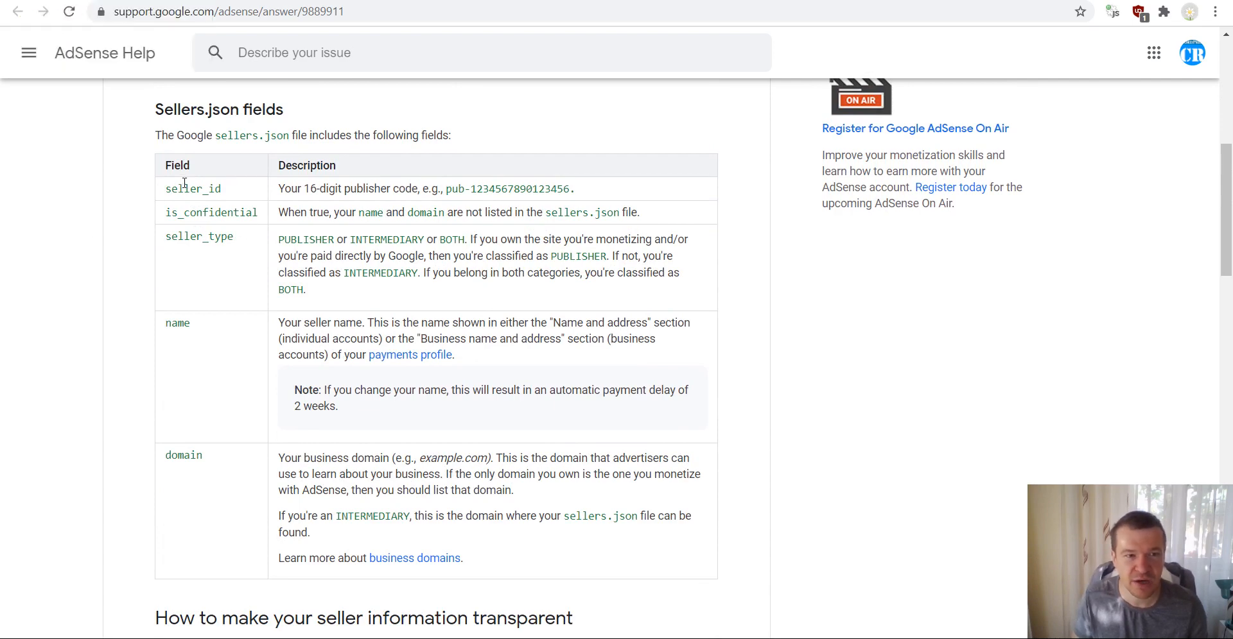
double_click(193, 189)
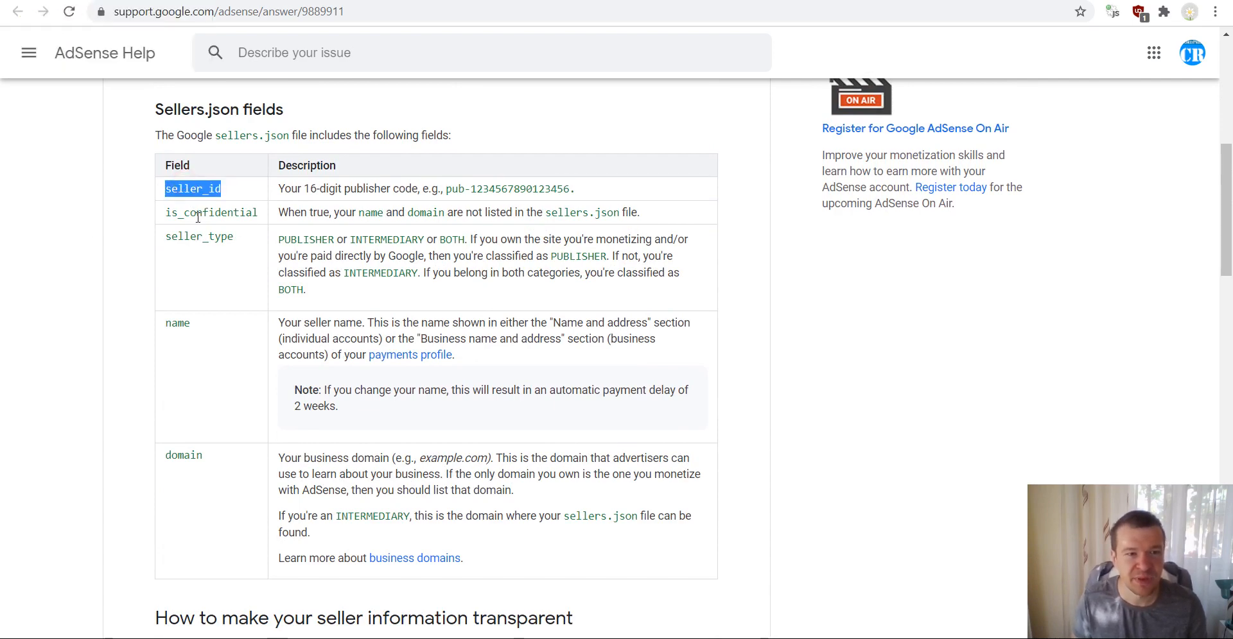
double_click(211, 213)
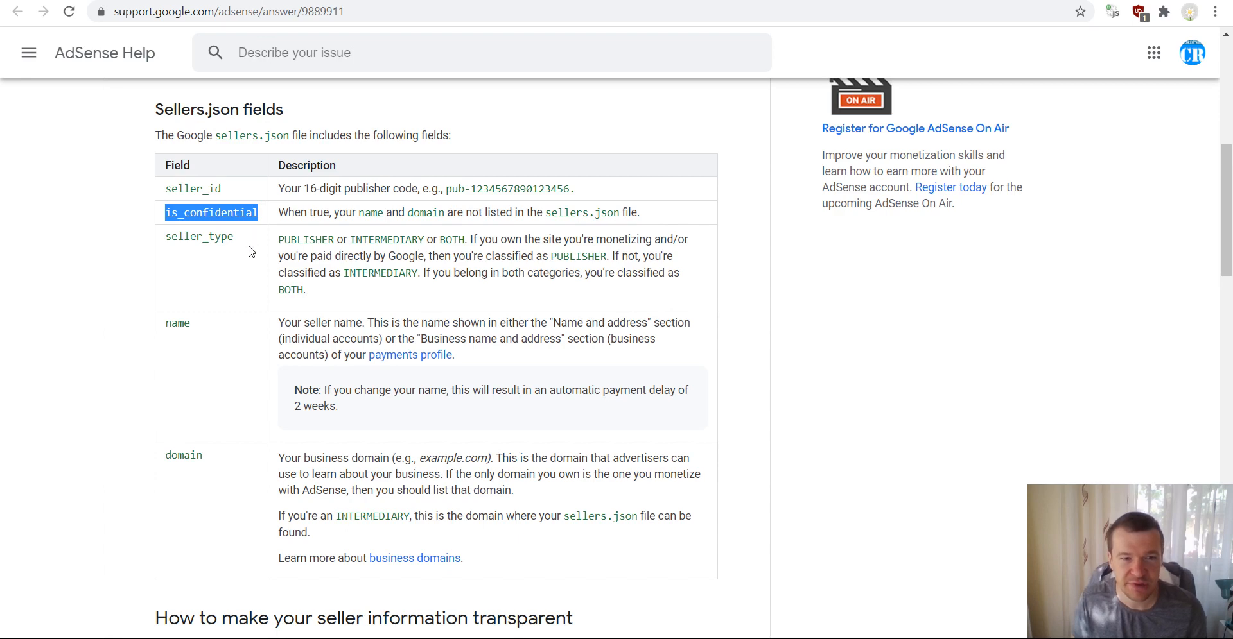
left_click(171, 323)
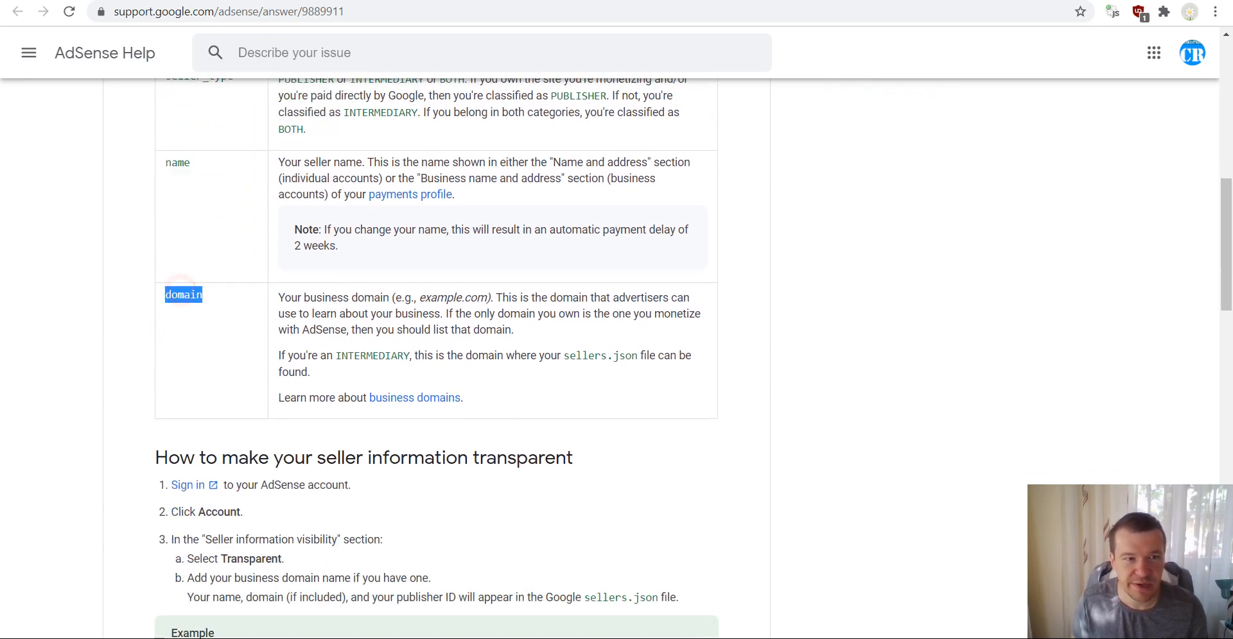
mouse_move(333, 271)
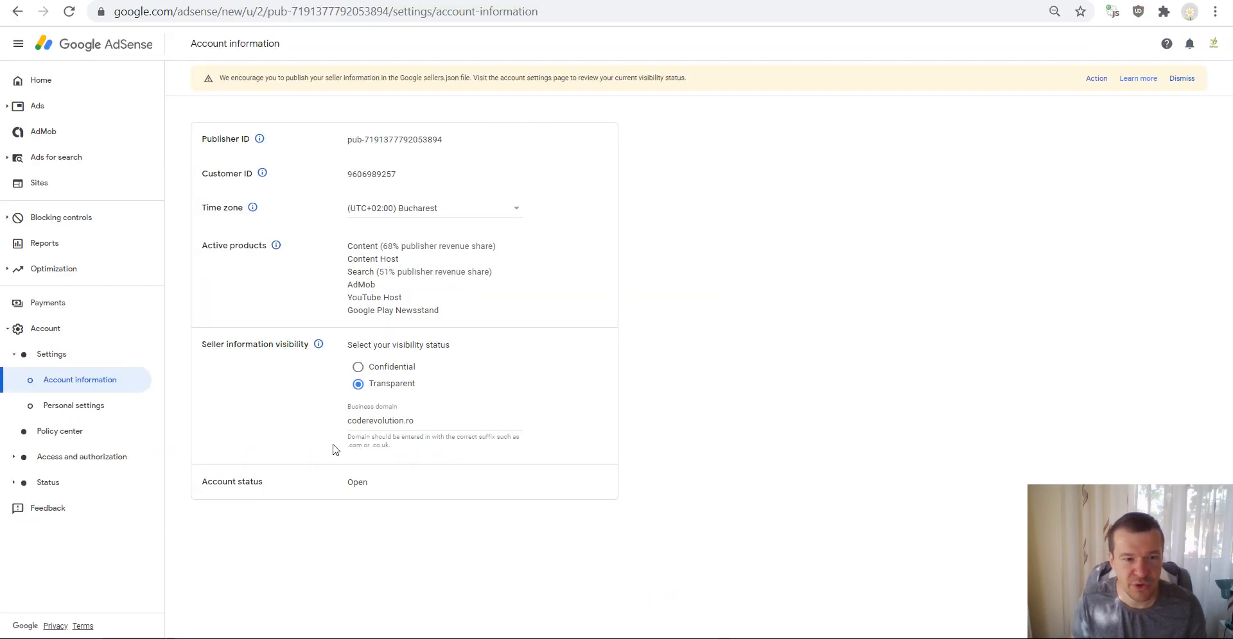
double_click(372, 421)
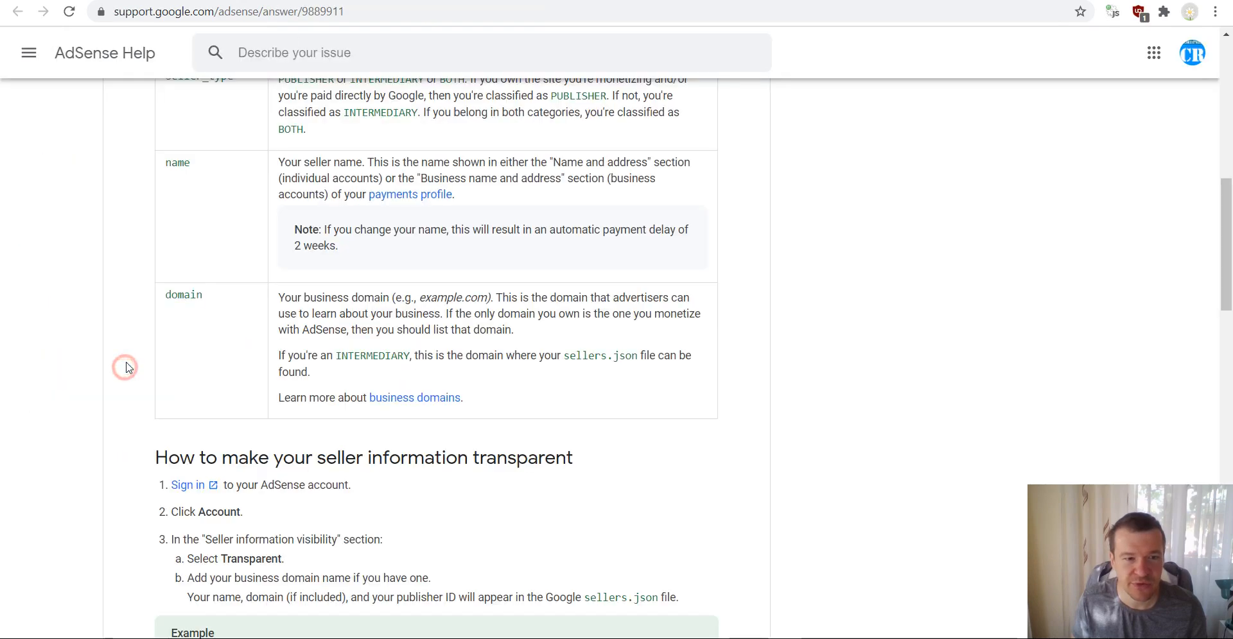
scroll("down", 3)
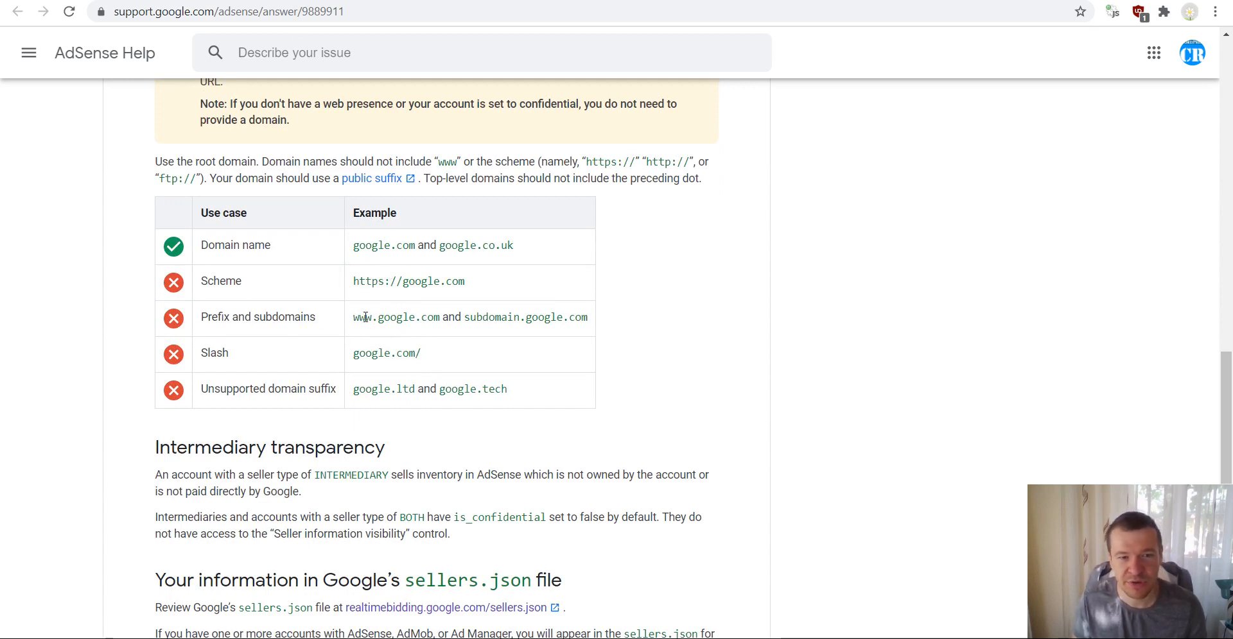
mouse_move(367, 386)
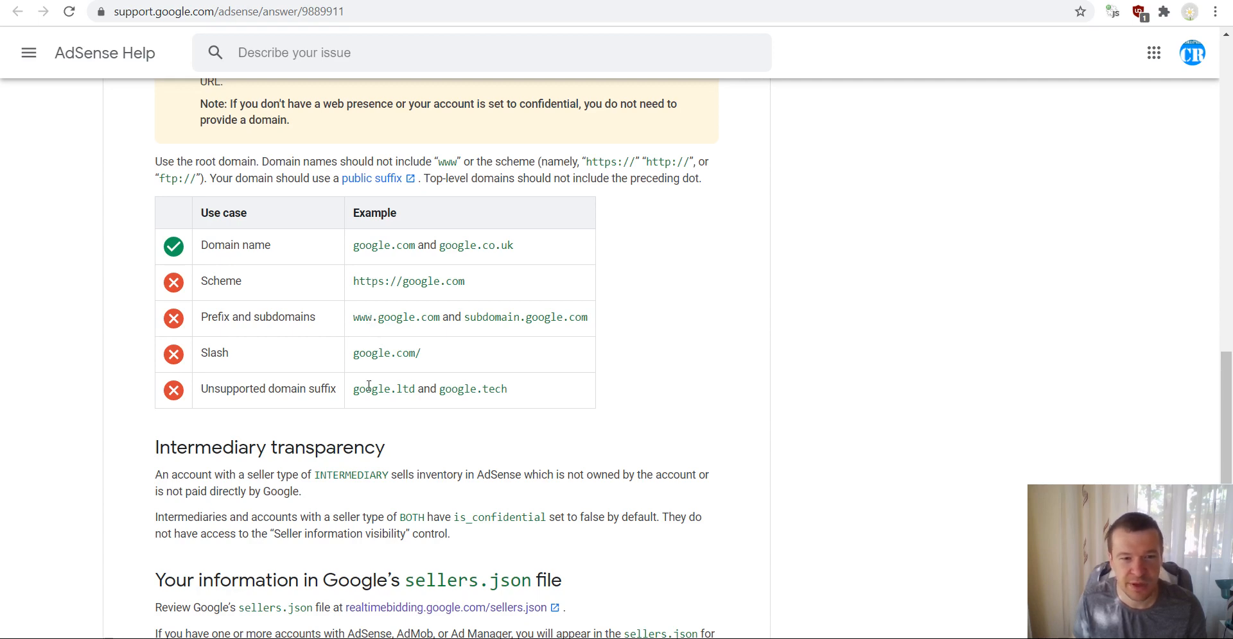
mouse_move(121, 399)
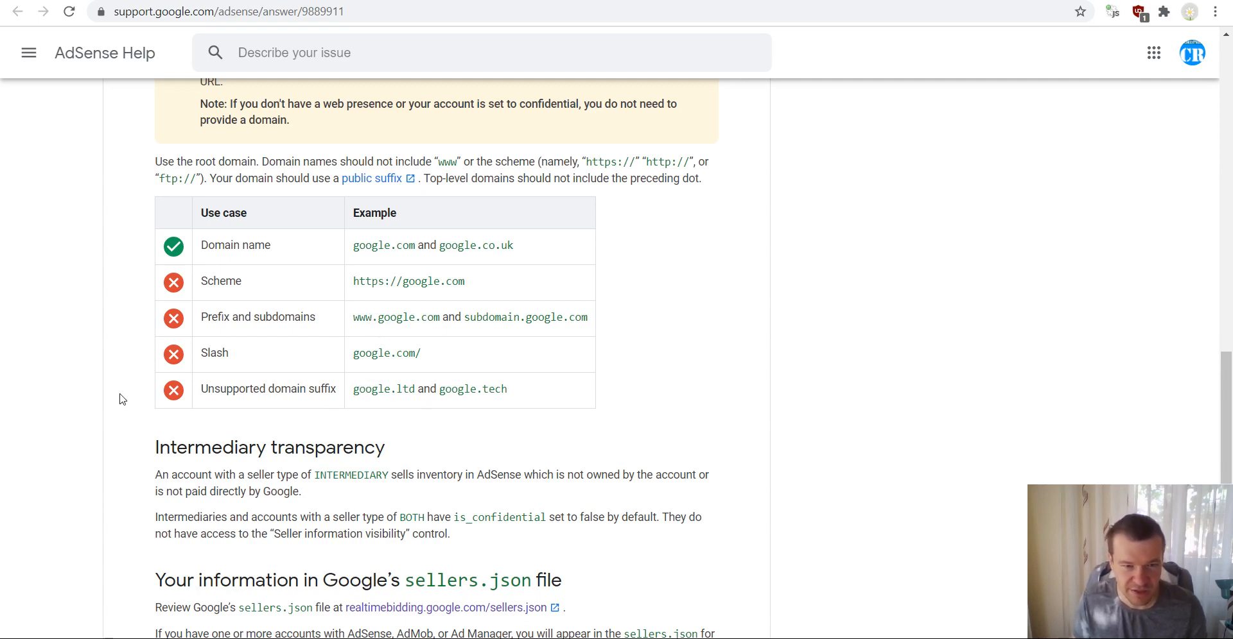
scroll("down", 3)
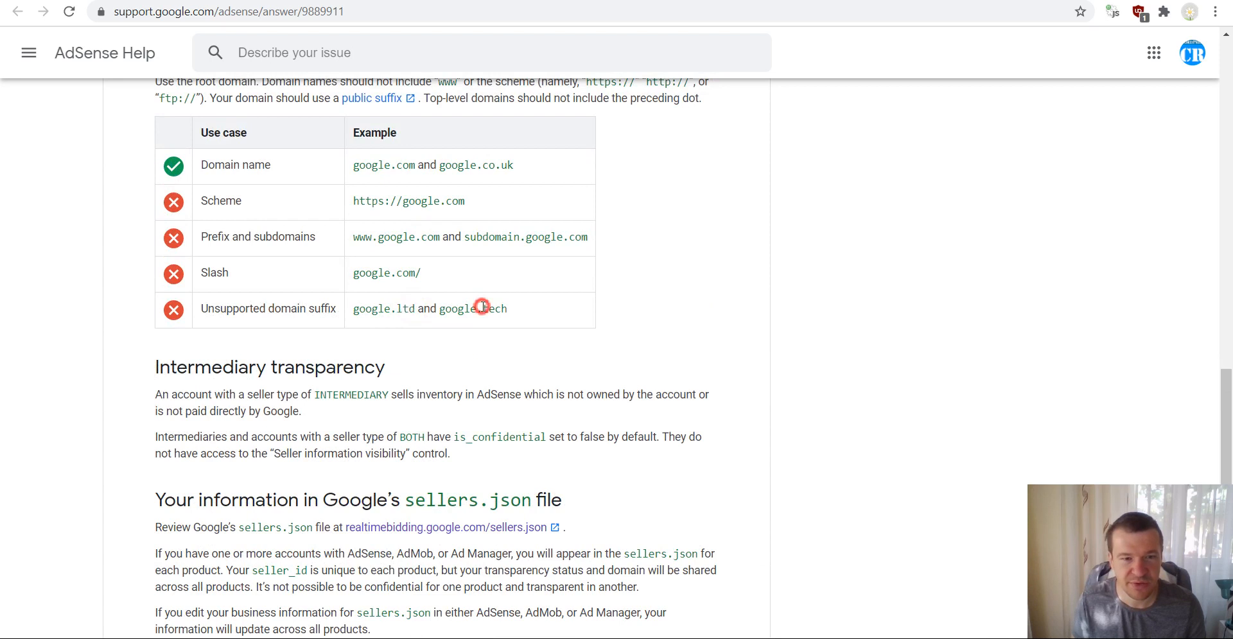
double_click(494, 309)
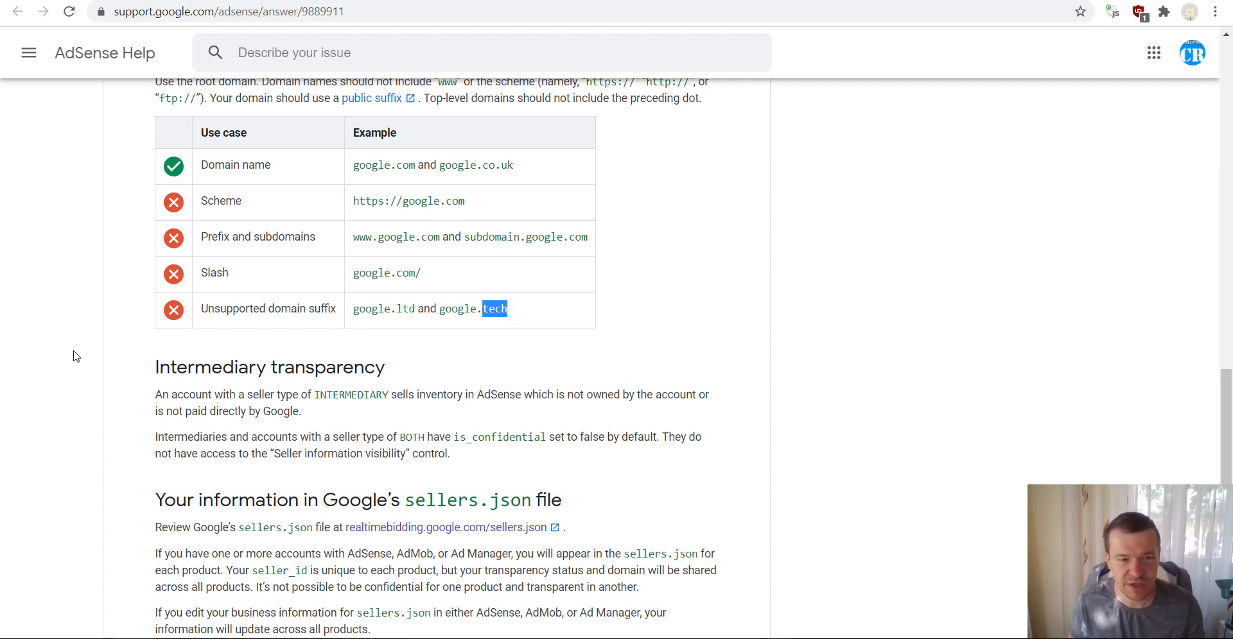
scroll("down", 3)
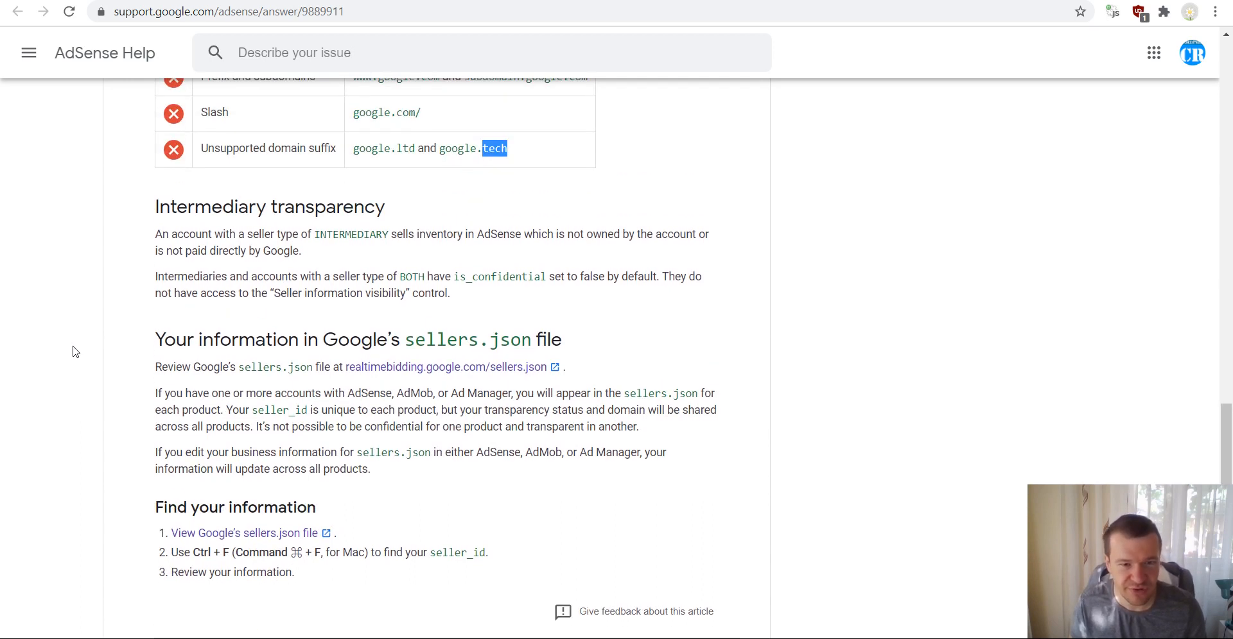
mouse_move(242, 367)
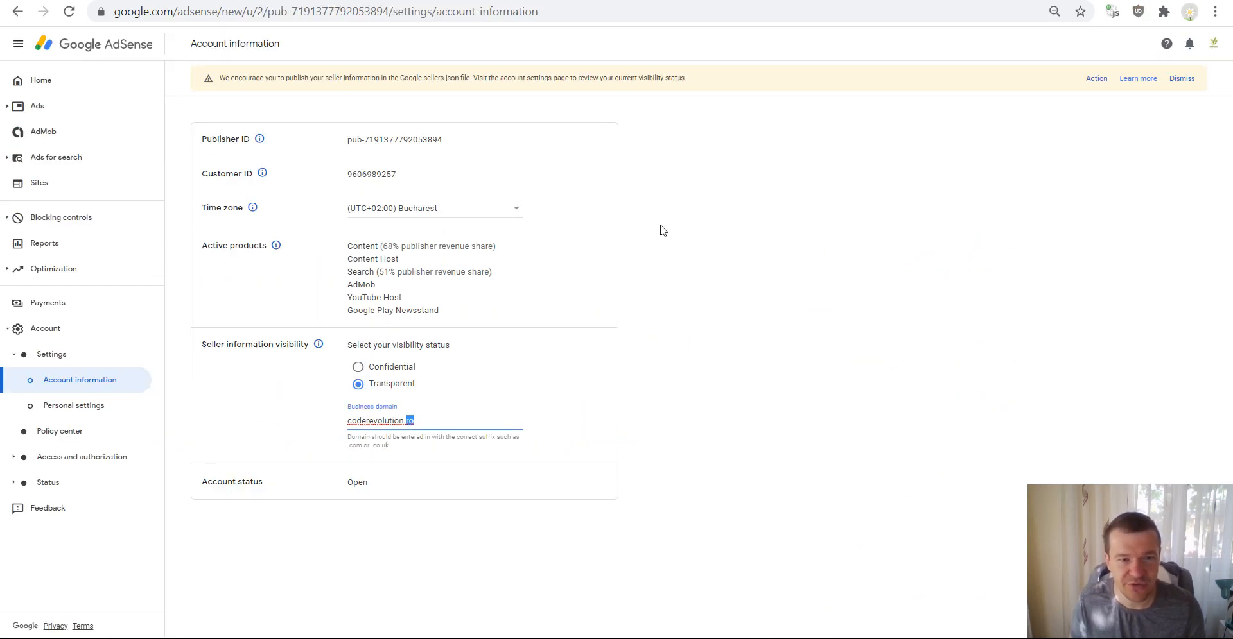
Leave the Business domain field, keeping coderevolution.ro under Transparent visibility.
left_click(826, 206)
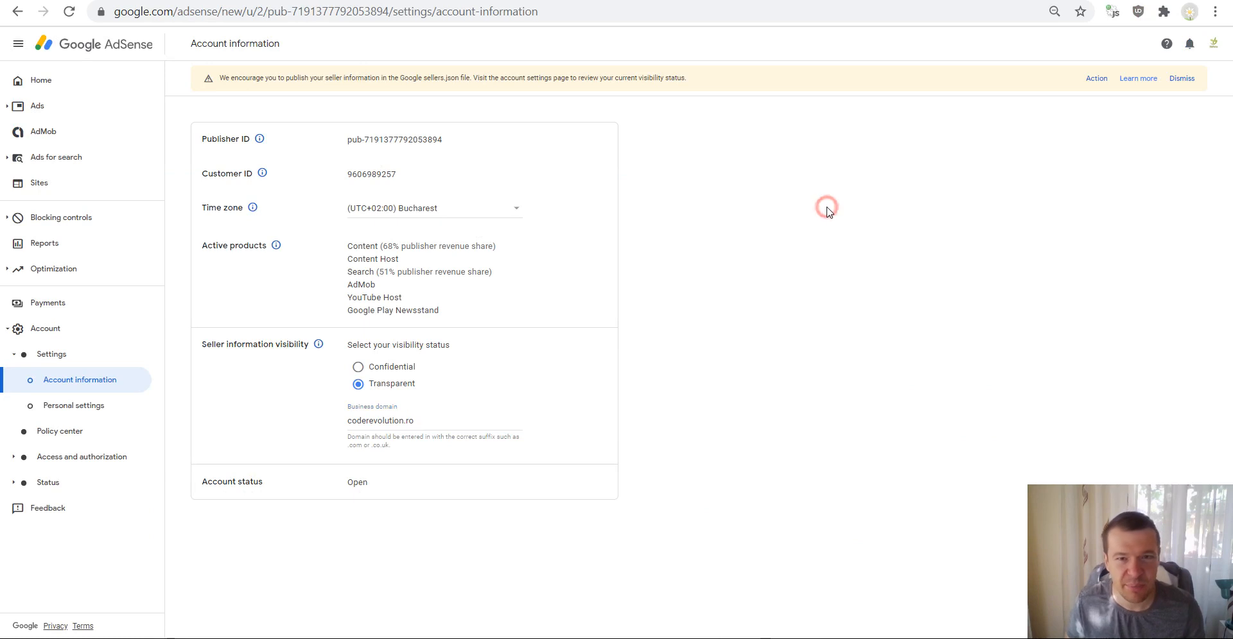